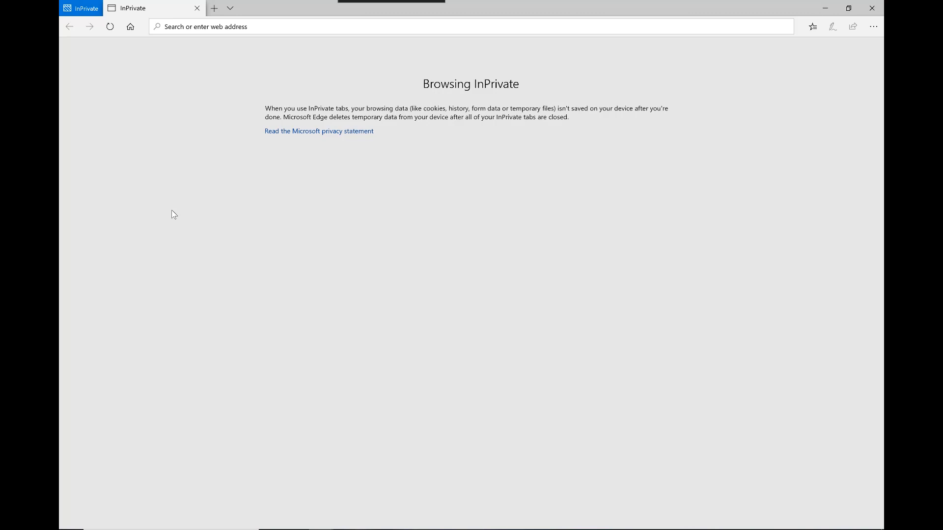
pyautogui.write('www.ra')
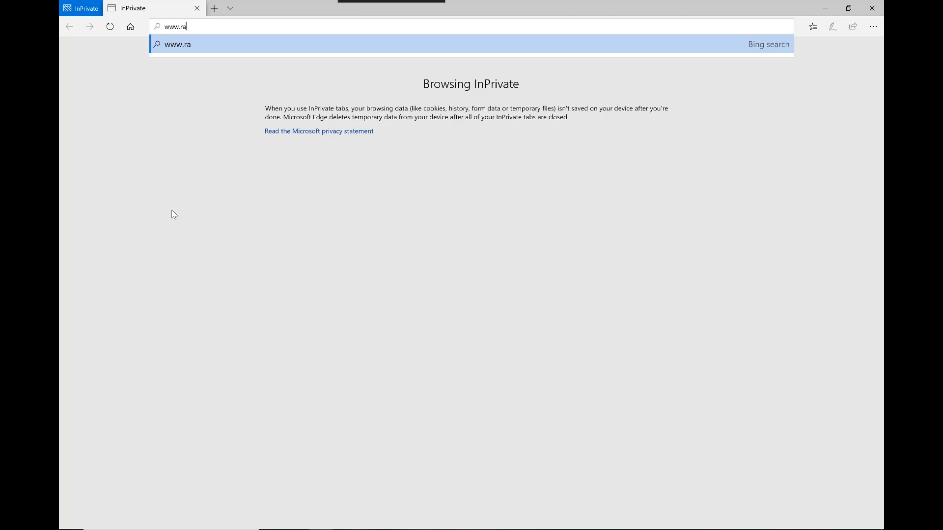
pyautogui.write('mcoi.')
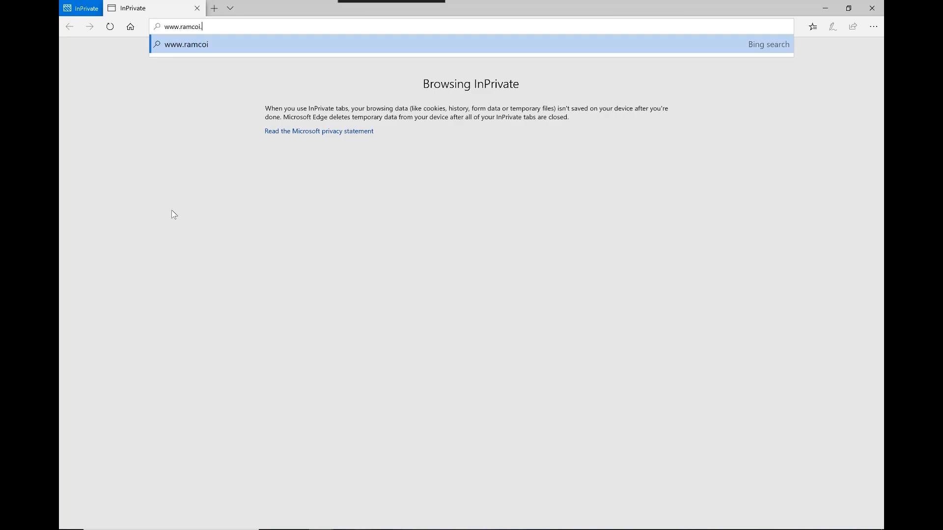
pyautogui.press('Return')
pyautogui.write('tof-dl250')
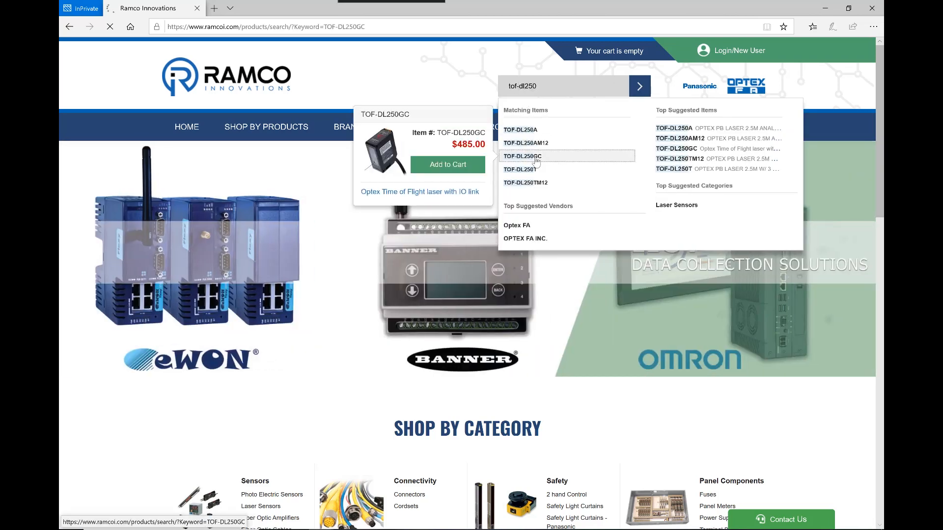
# Show the TOF-DL250GC search result and download the Optex TOF-DL250GC IODD files.
pyautogui.click(521, 156)
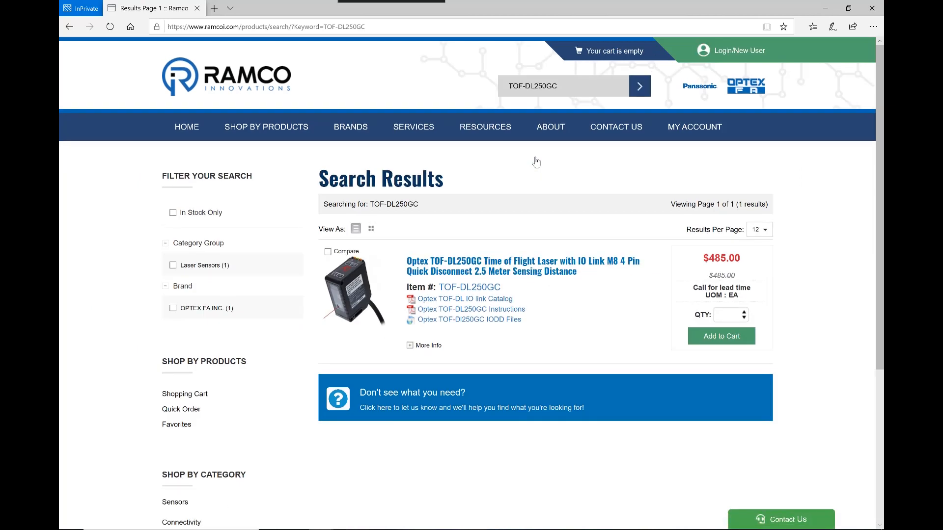
pyautogui.moveTo(491, 261)
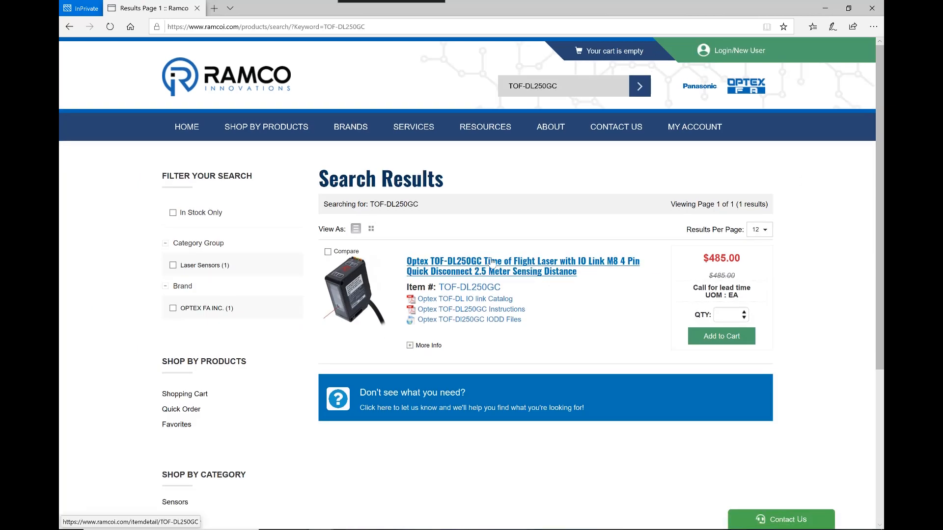
pyautogui.moveTo(613, 267)
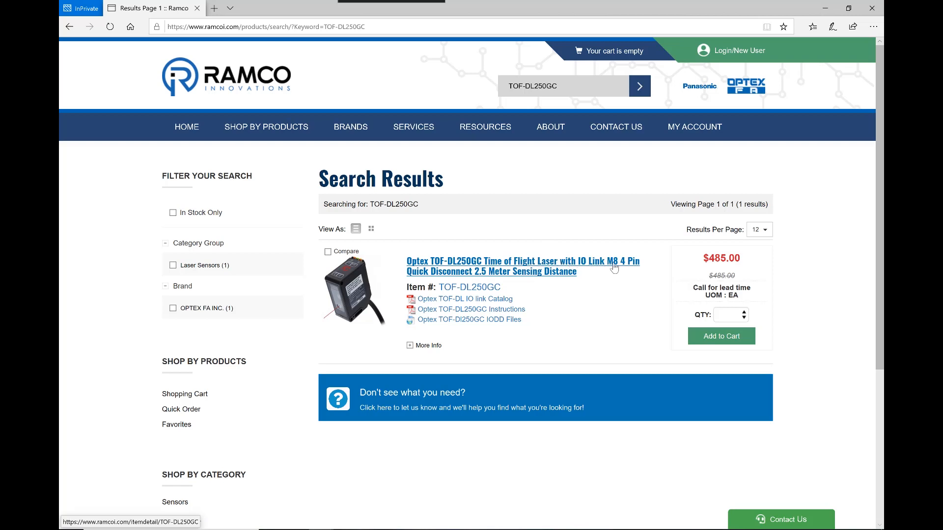
pyautogui.moveTo(507, 278)
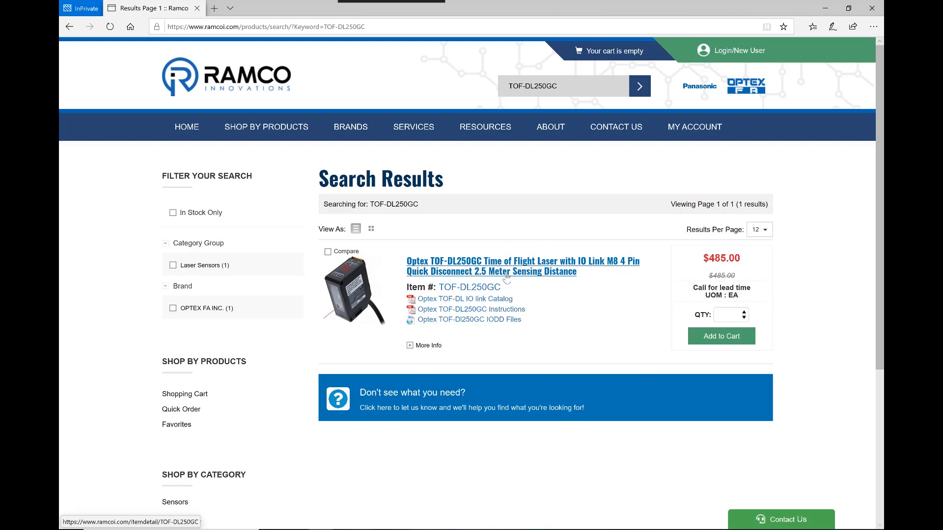
pyautogui.moveTo(580, 303)
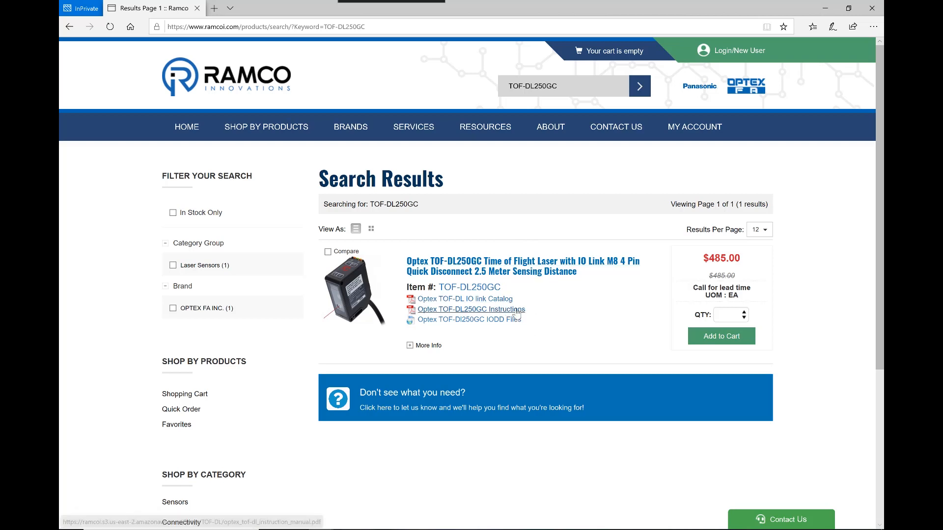
pyautogui.moveTo(498, 328)
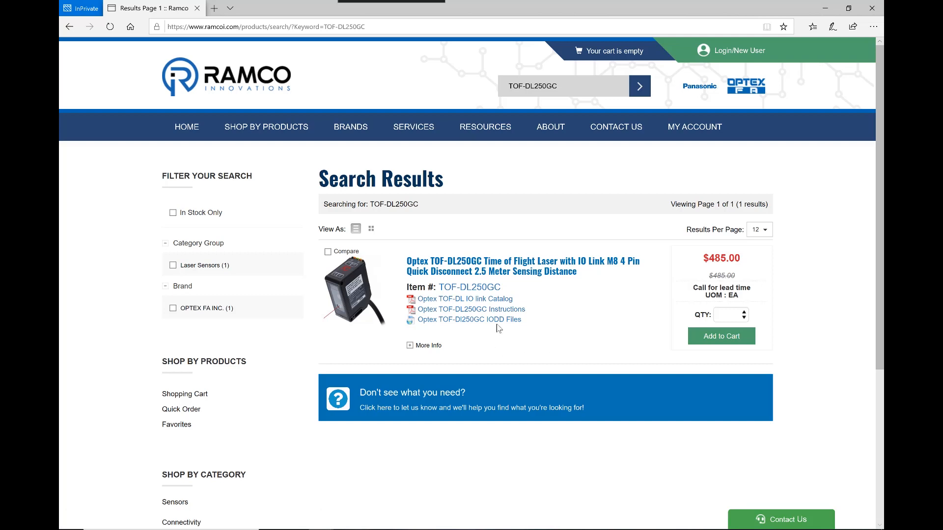
pyautogui.click(469, 319)
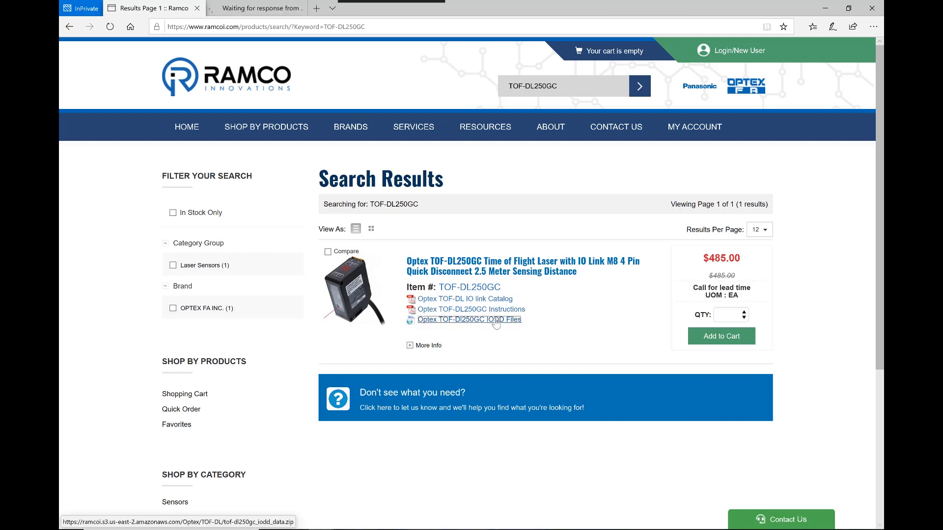
pyautogui.click(468, 319)
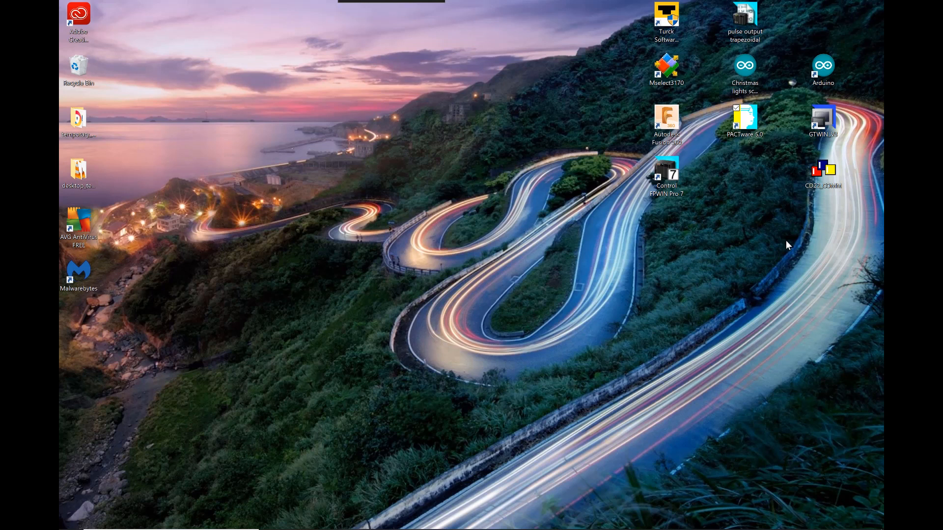
pyautogui.moveTo(762, 163)
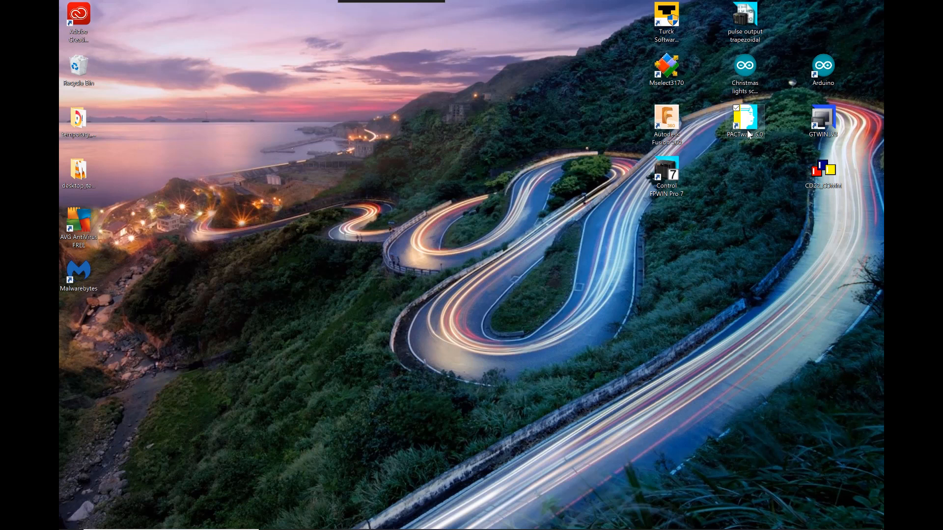
pyautogui.moveTo(747, 131)
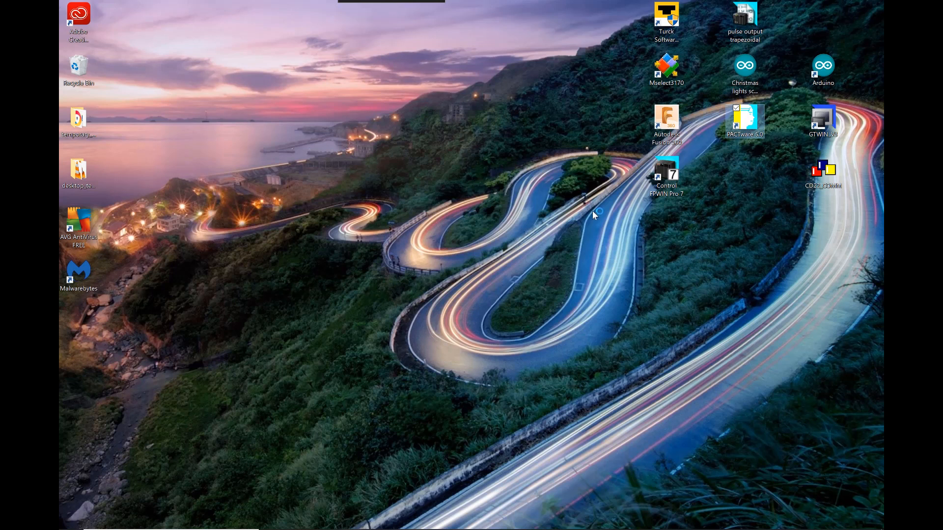
# Launch PACTware 5.0 from its desktop shortcut.
pyautogui.doubleClick(744, 121)
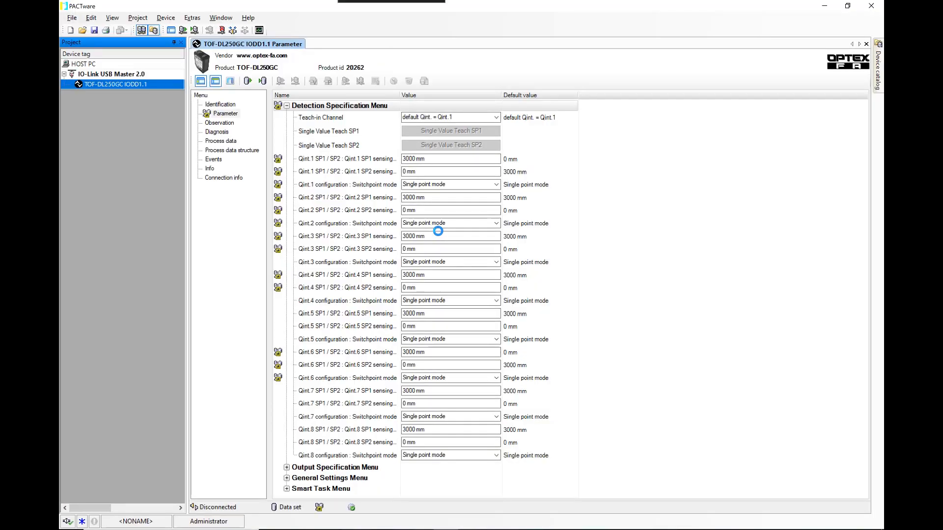
pyautogui.moveTo(438, 236)
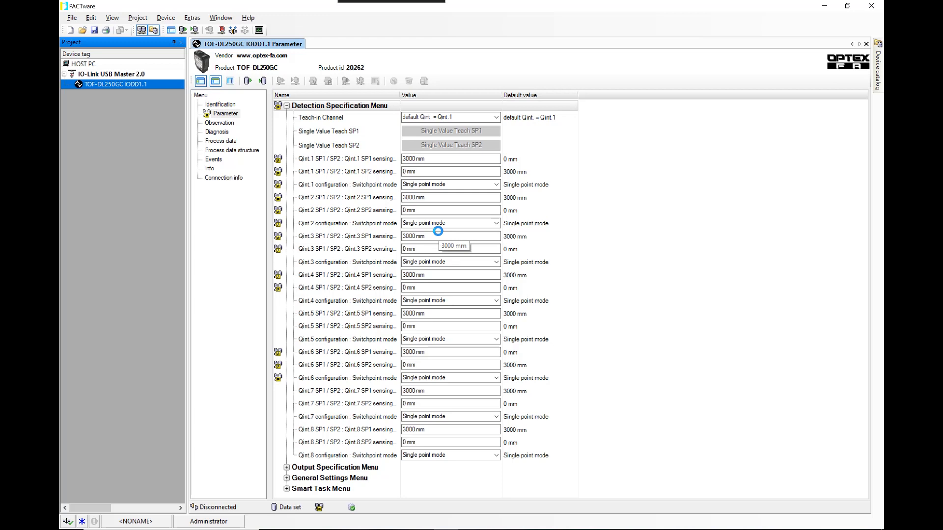
pyautogui.moveTo(438, 231)
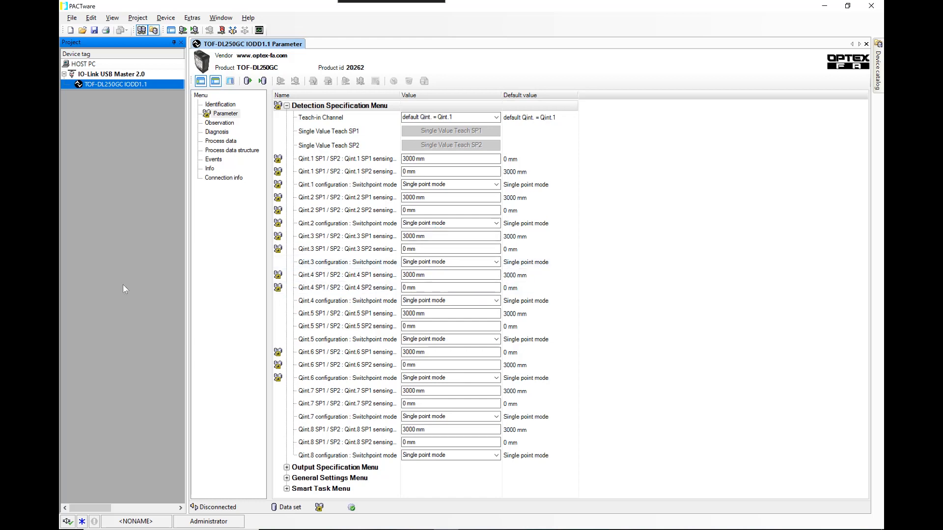
pyautogui.moveTo(154, 304)
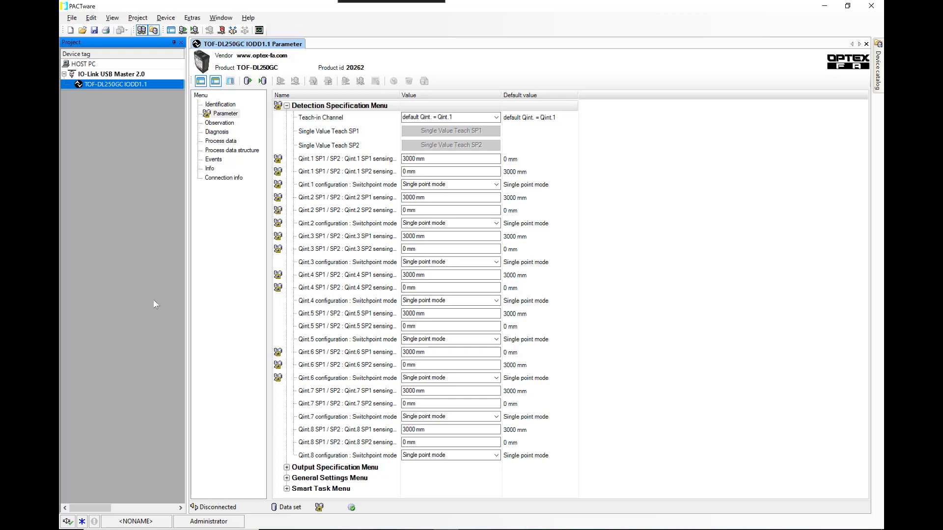
pyautogui.moveTo(126, 239)
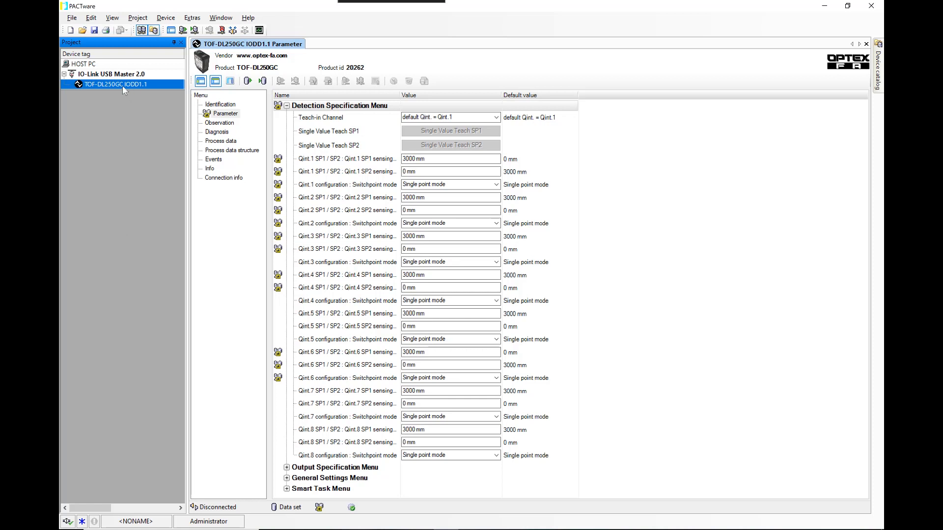
# Connect to TOF-DL250GC IODD1.1 and load its parameters from the device.
pyautogui.rightClick(116, 84)
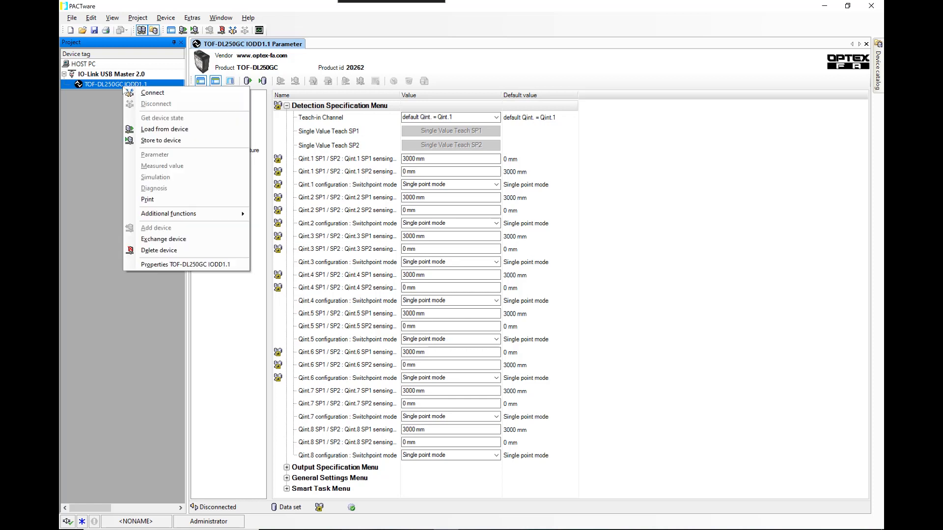
pyautogui.click(152, 93)
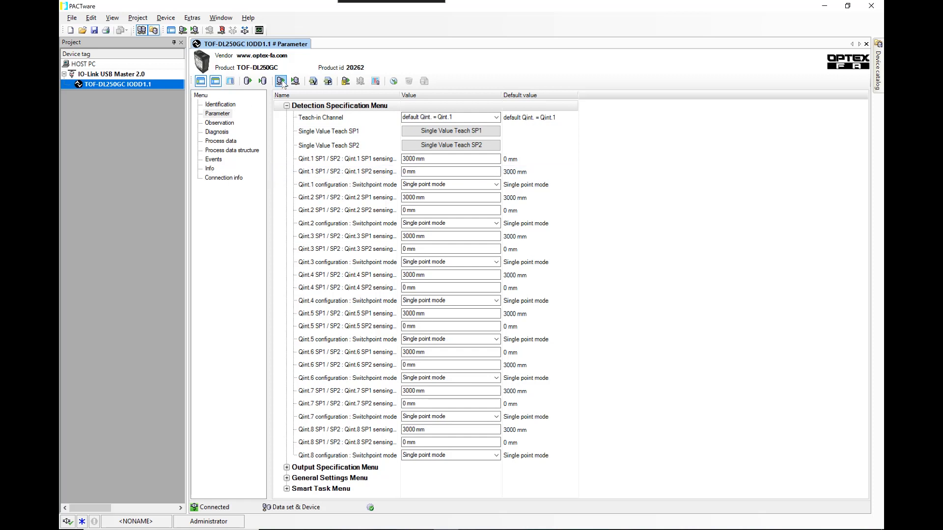
pyautogui.click(280, 80)
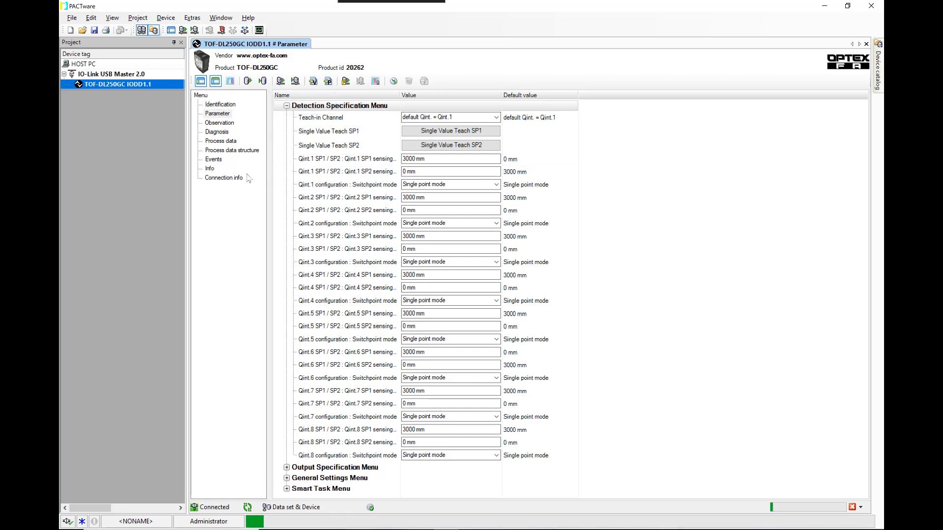
pyautogui.click(224, 113)
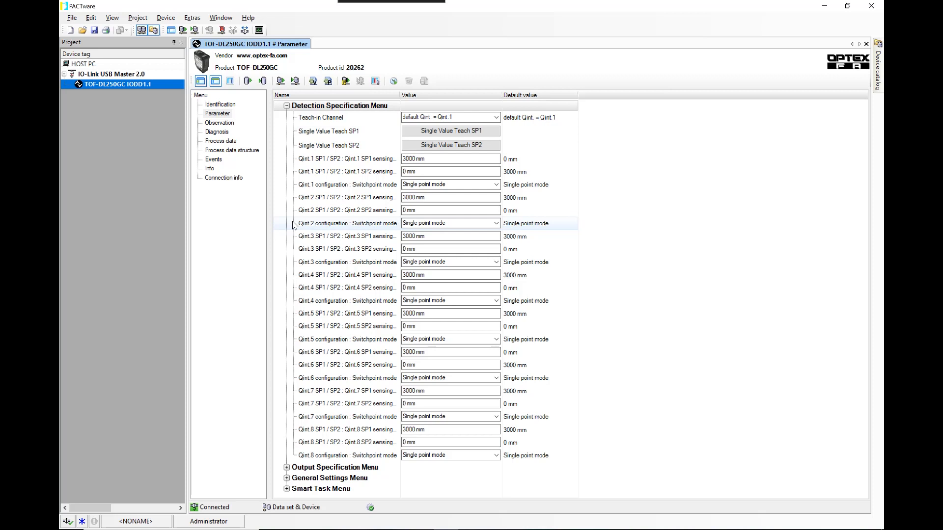
pyautogui.moveTo(313, 178)
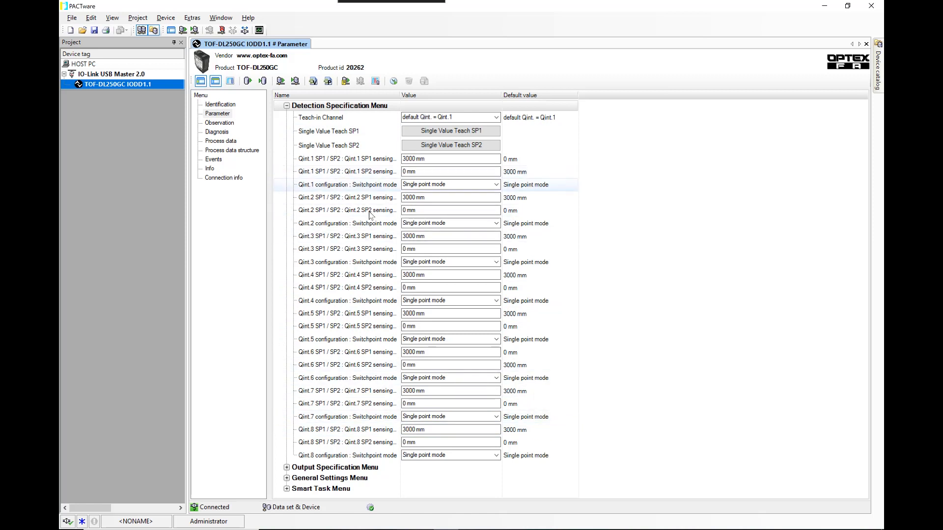
pyautogui.moveTo(427, 251)
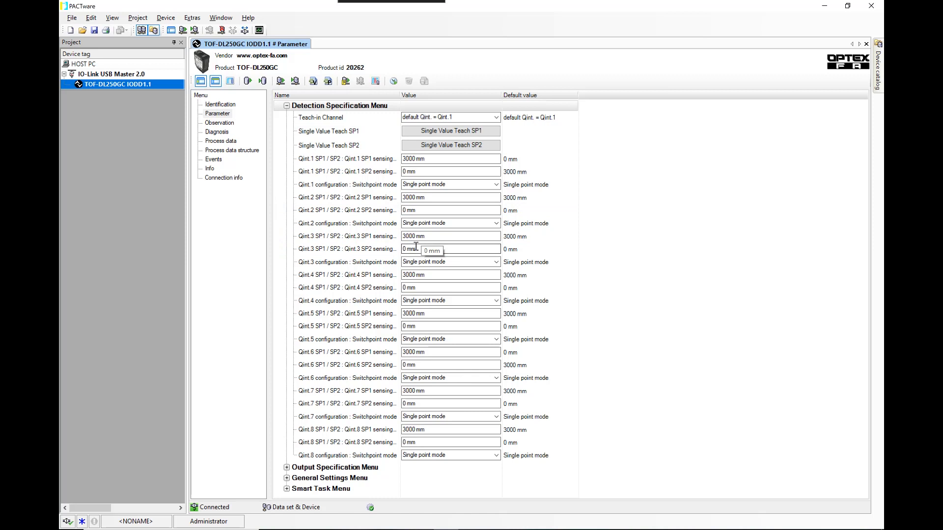
pyautogui.moveTo(554, 244)
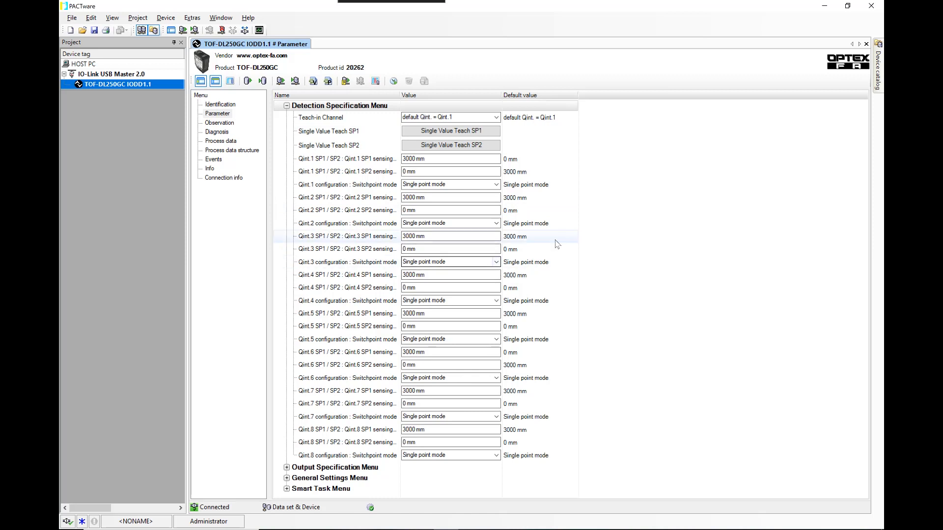
pyautogui.moveTo(435, 210)
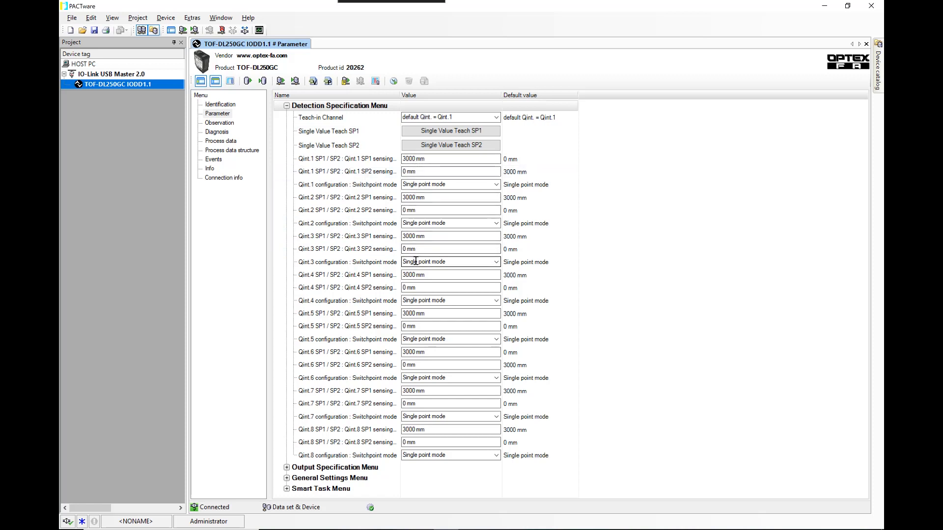
pyautogui.moveTo(428, 275)
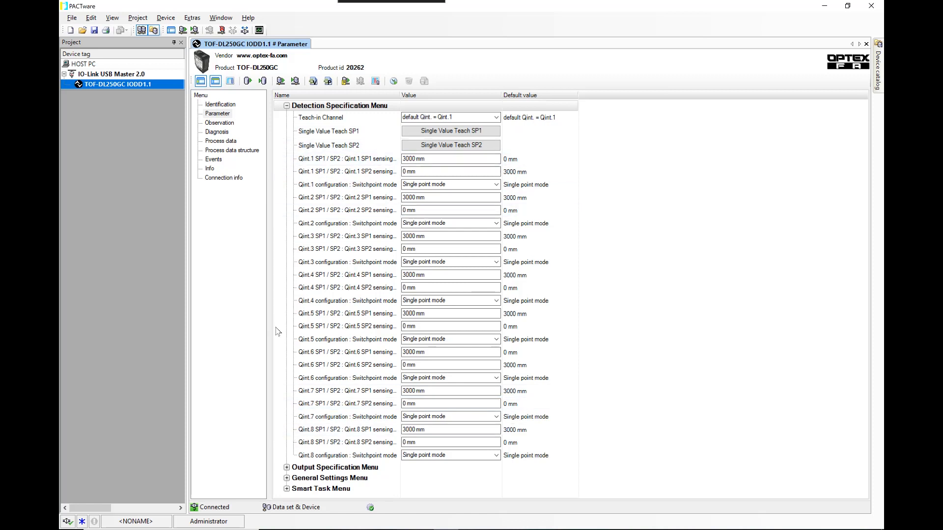
pyautogui.moveTo(256, 383)
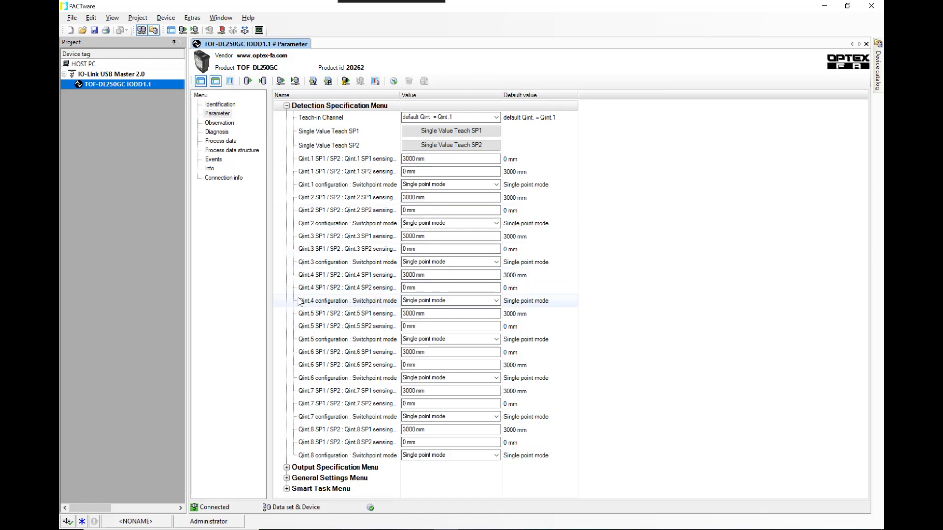
pyautogui.click(220, 141)
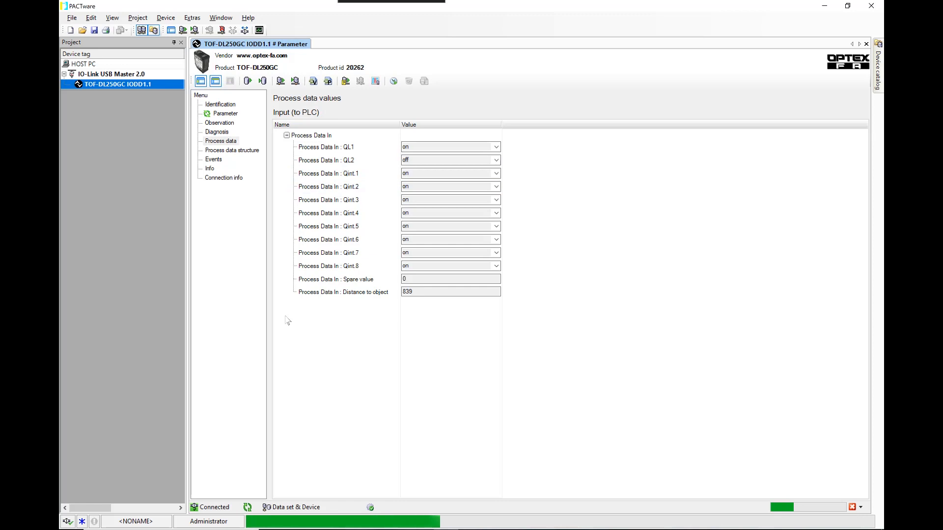
pyautogui.moveTo(289, 327)
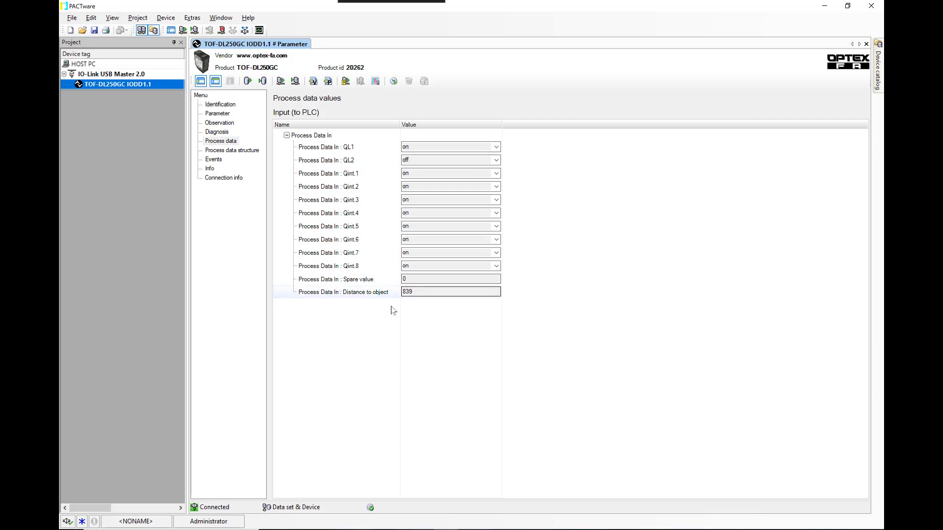
pyautogui.moveTo(408, 292)
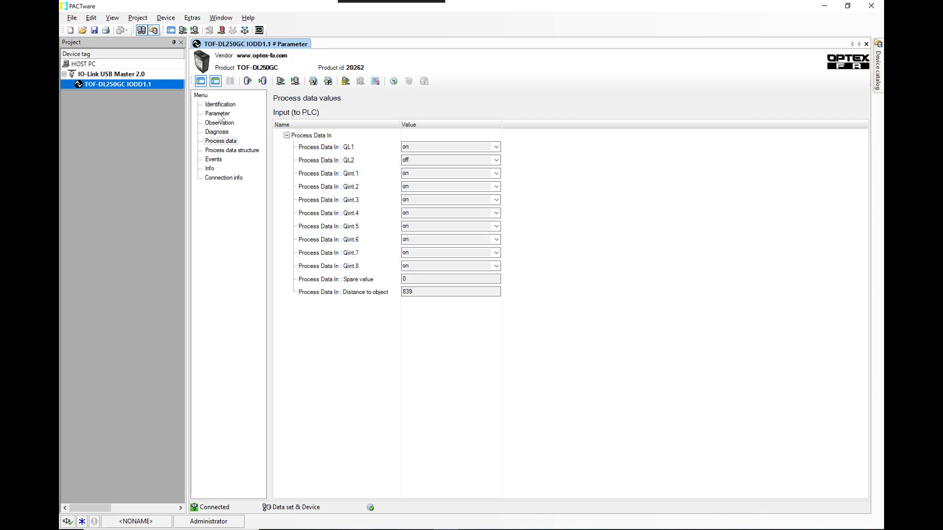
# Set Qint.1 SP1 to 200 mm with Window switchpoint mode.
pyautogui.click(217, 113)
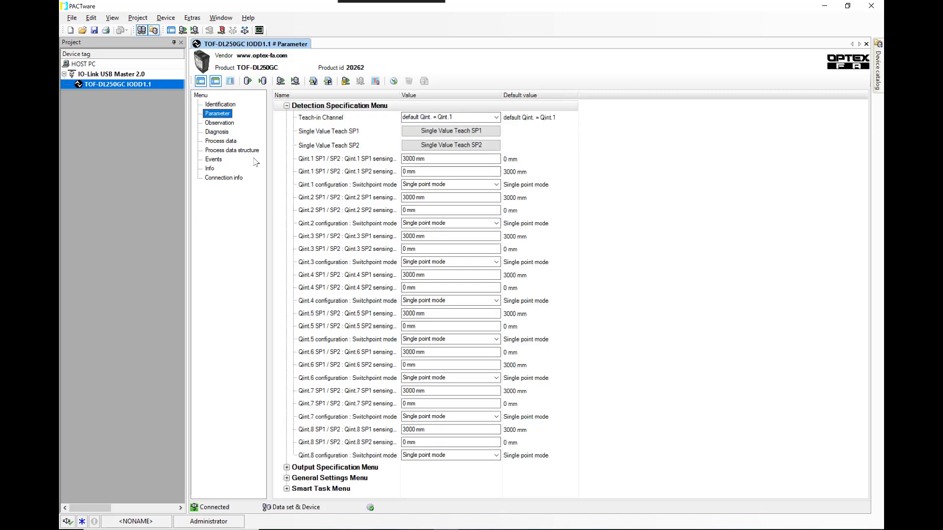
pyautogui.click(449, 159)
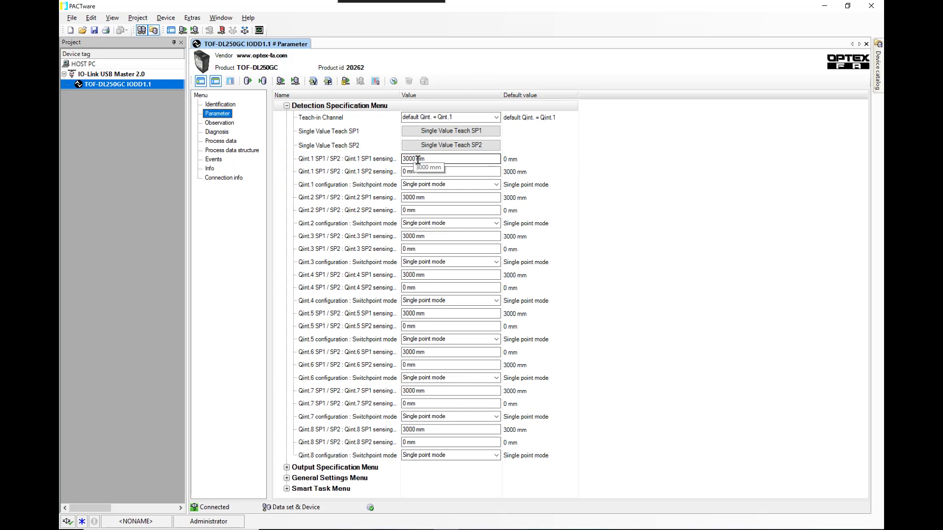
pyautogui.moveTo(450, 132)
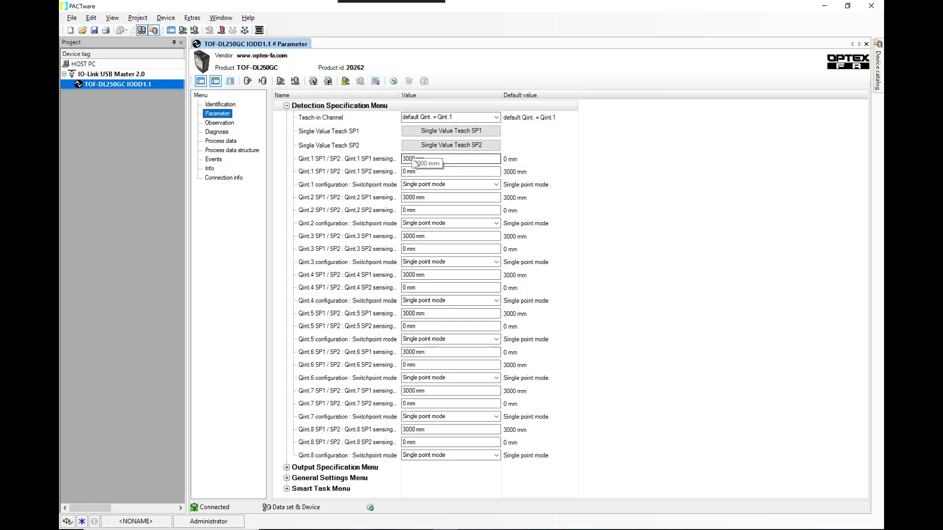
pyautogui.tripleClick(450, 159)
pyautogui.write('200')
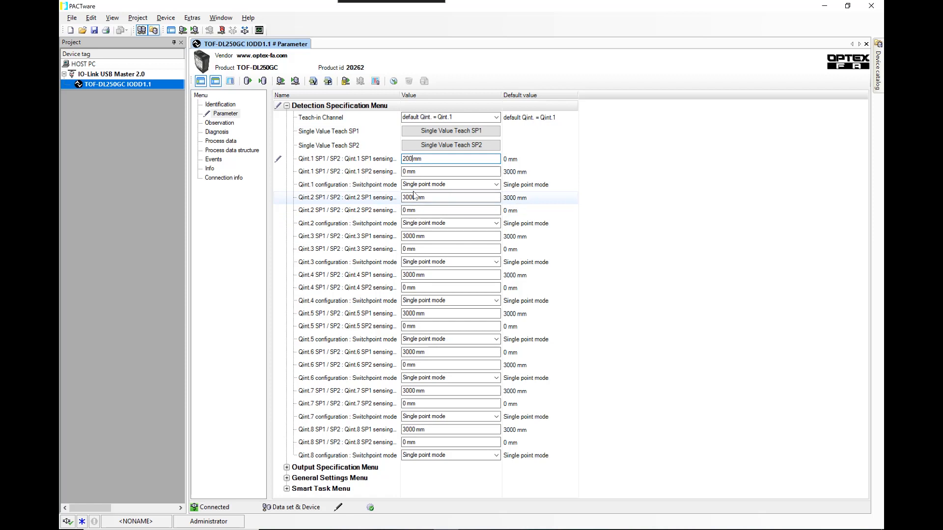
pyautogui.moveTo(415, 184)
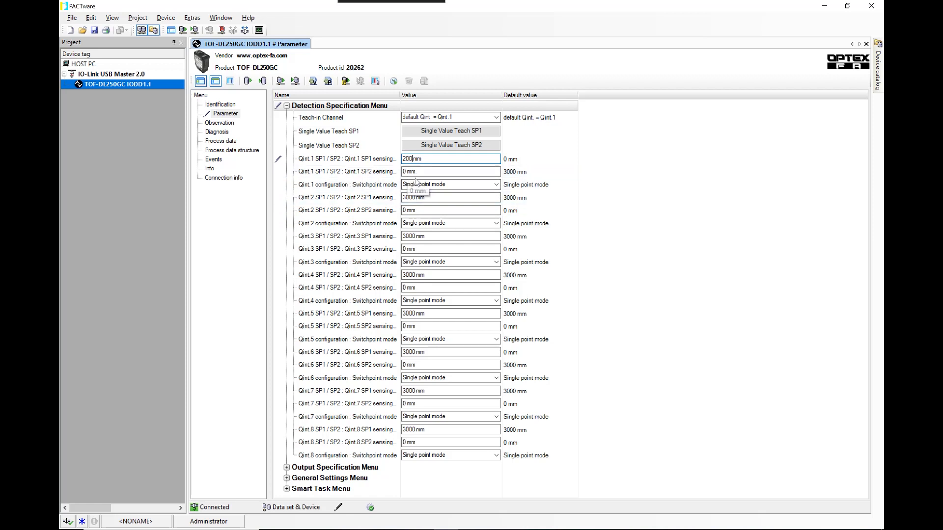
pyautogui.click(494, 184)
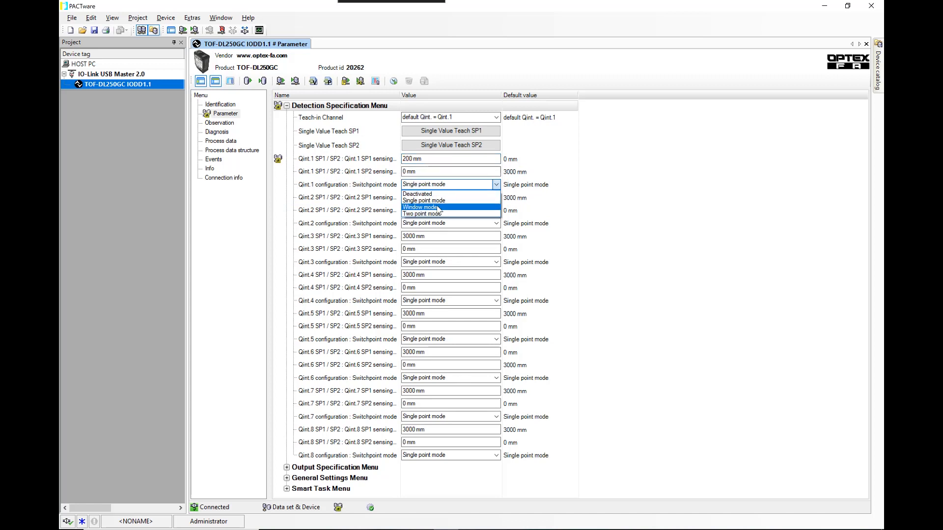
pyautogui.click(420, 207)
pyautogui.write('20')
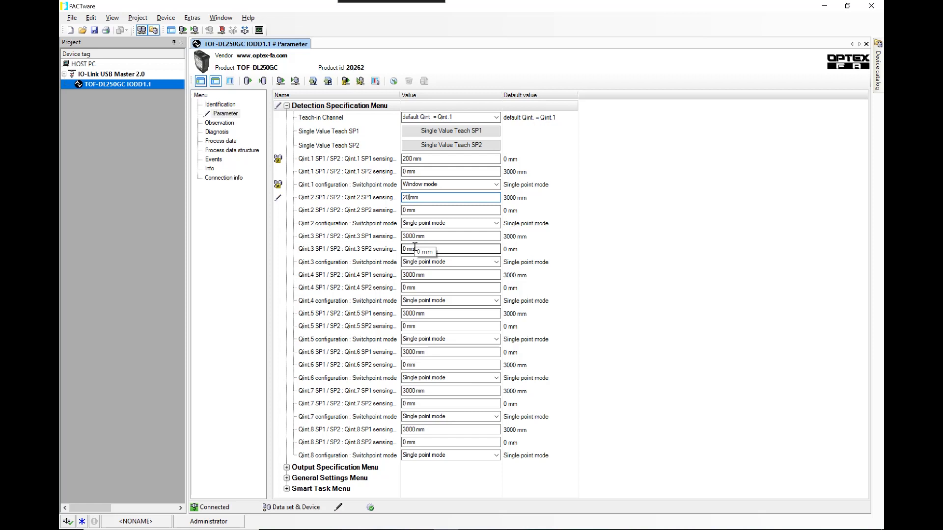
# Enter Qint.2 setpoints of 400 mm (SP1) and 200 mm (SP2).
pyautogui.write('400')
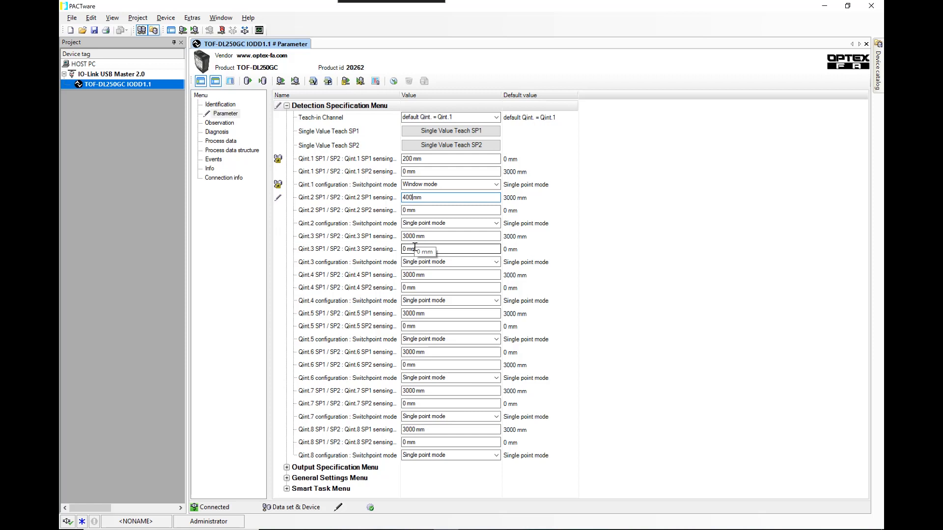
pyautogui.click(450, 210)
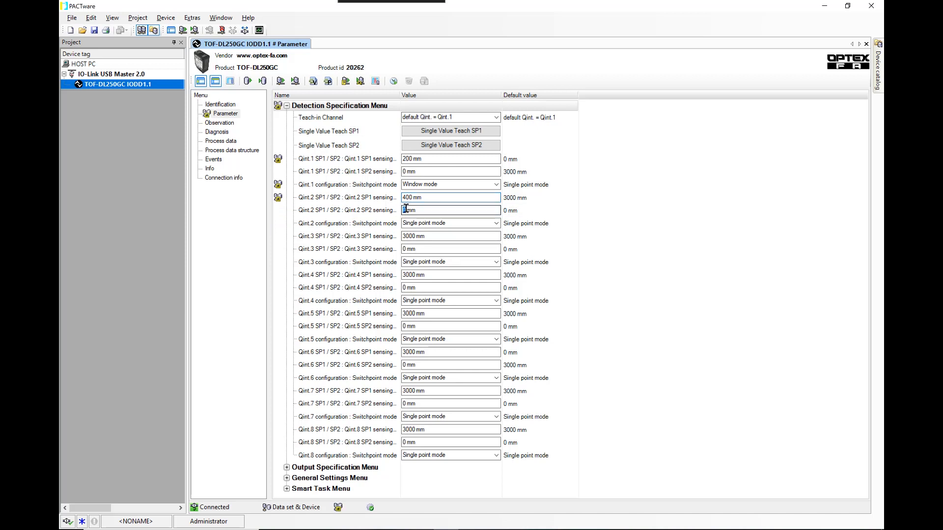
pyautogui.write('200')
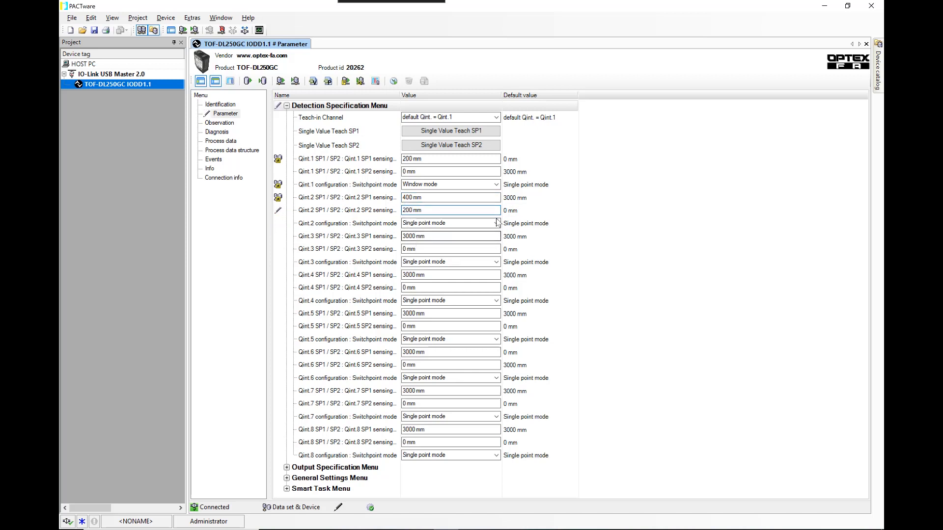
# Put Qint.2 in Window mode, then Qint.3 at 600/400 mm in Window mode.
pyautogui.click(496, 223)
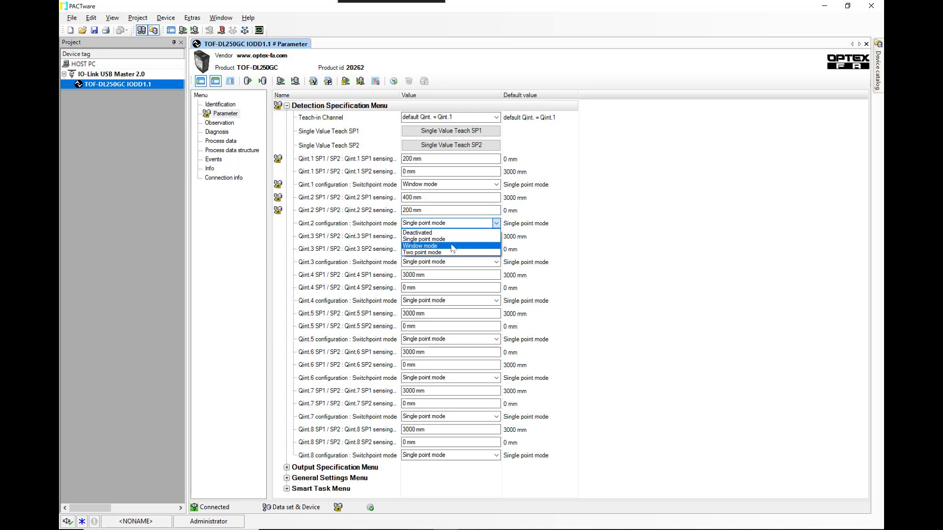
pyautogui.click(419, 245)
pyautogui.write('600')
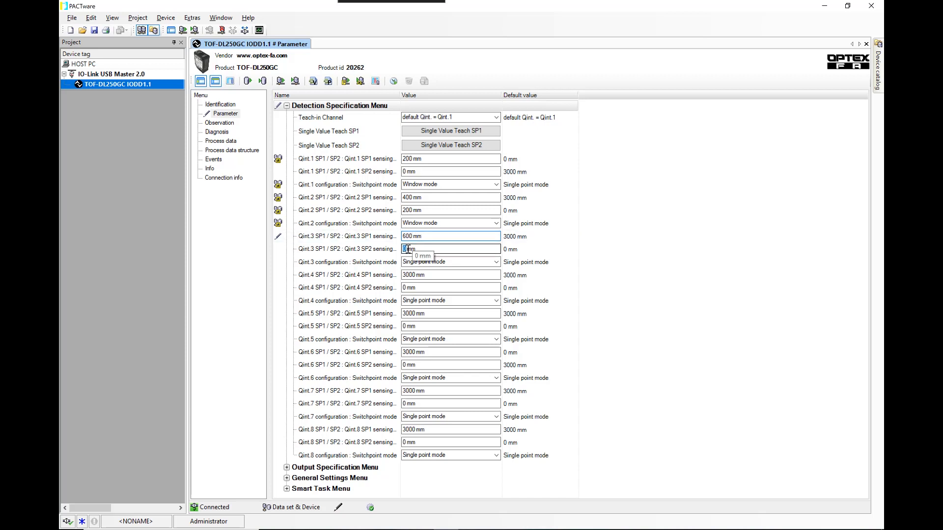
pyautogui.write('40')
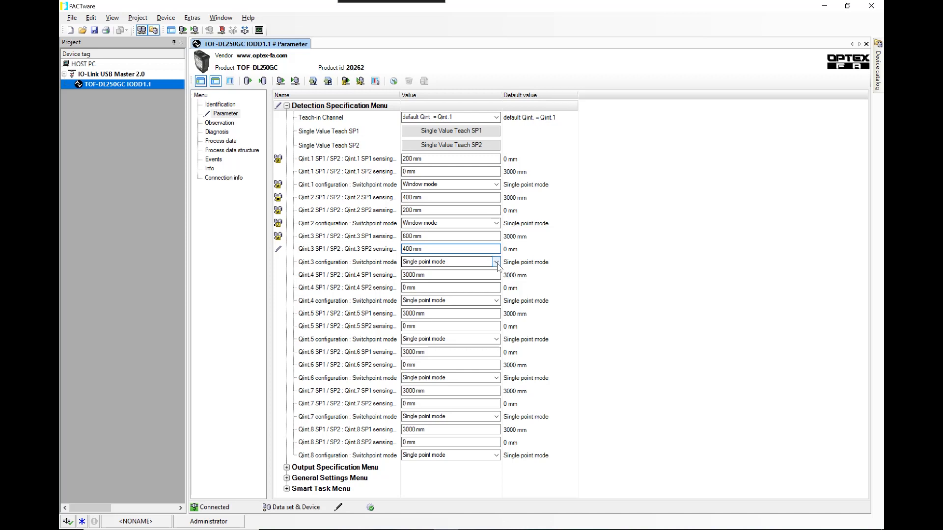
pyautogui.click(495, 262)
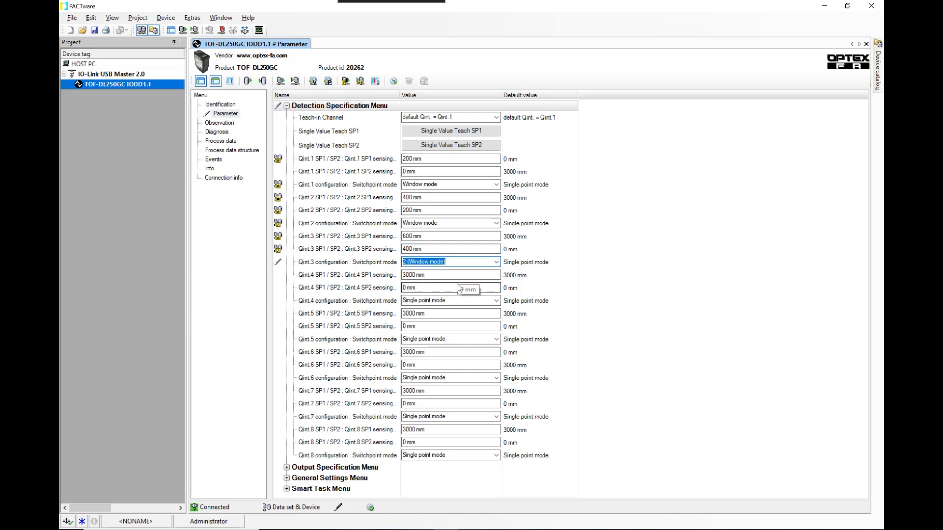
pyautogui.moveTo(413, 277)
pyautogui.write('800')
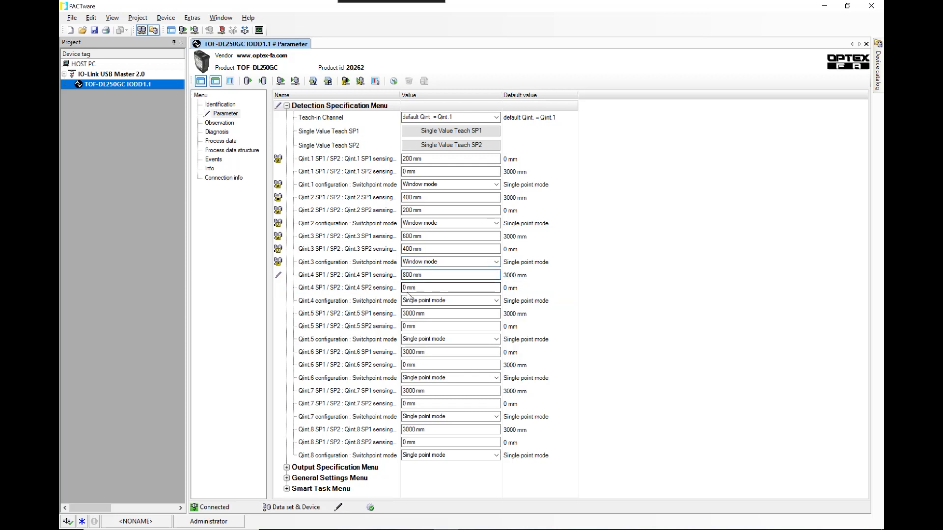
# Set Qint.4 setpoints to 800/600 mm with Window mode.
pyautogui.click(449, 288)
pyautogui.write('600')
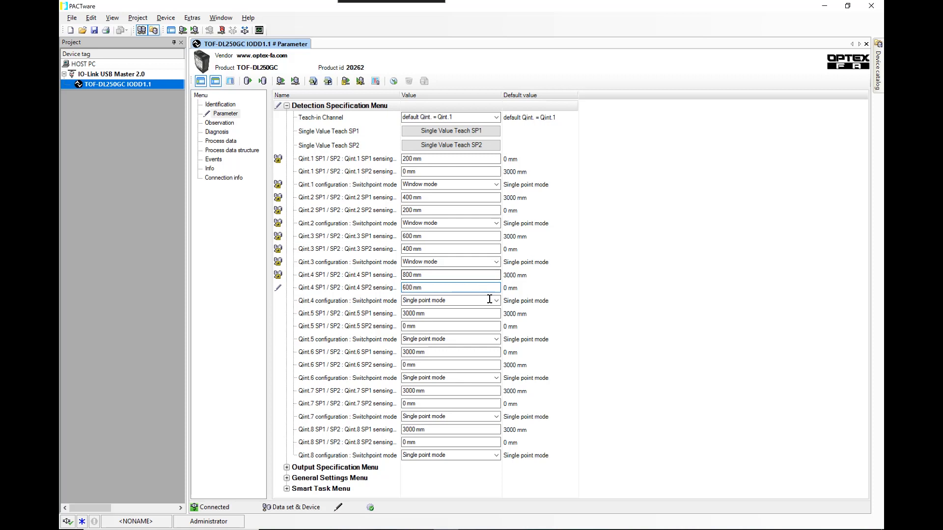
pyautogui.click(495, 300)
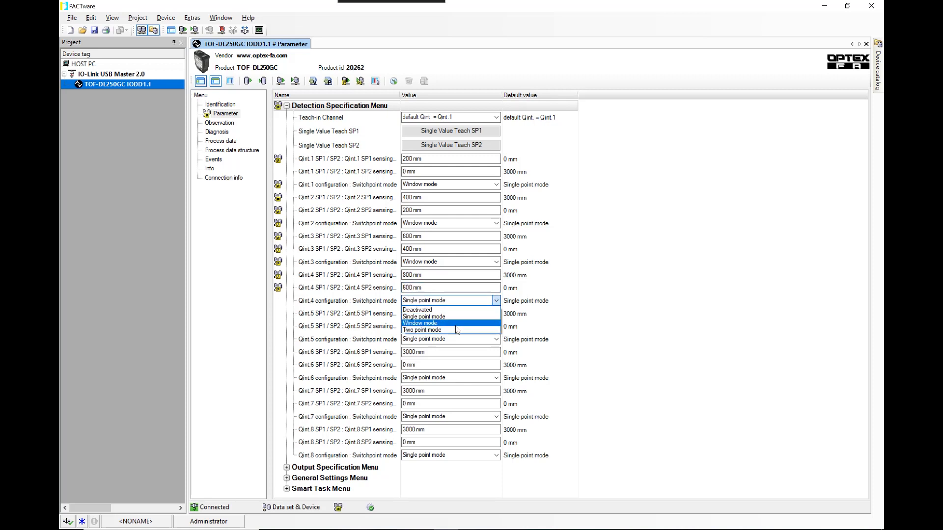
pyautogui.click(419, 323)
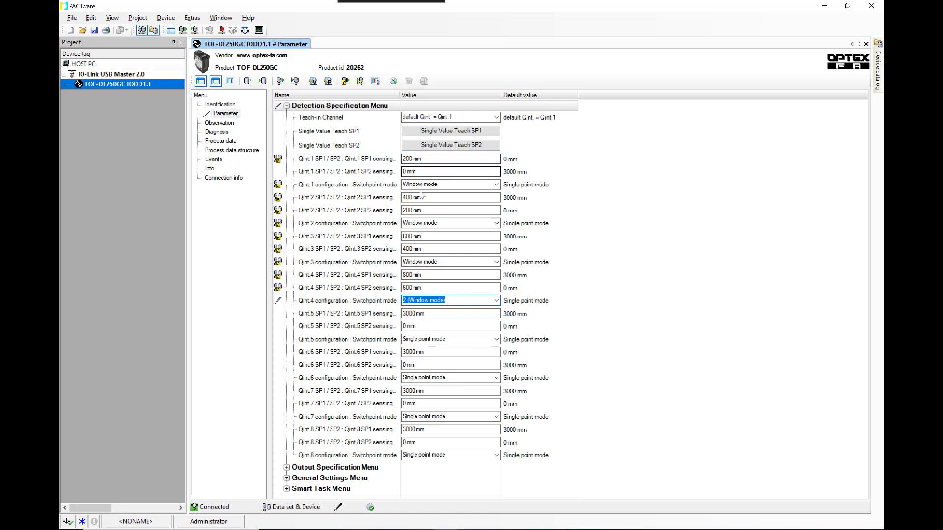
pyautogui.moveTo(414, 197)
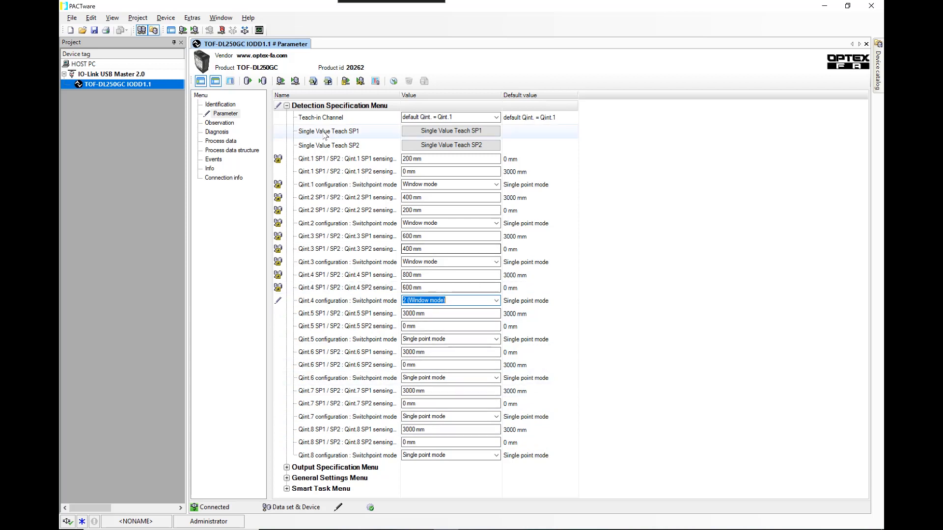
pyautogui.moveTo(280, 80)
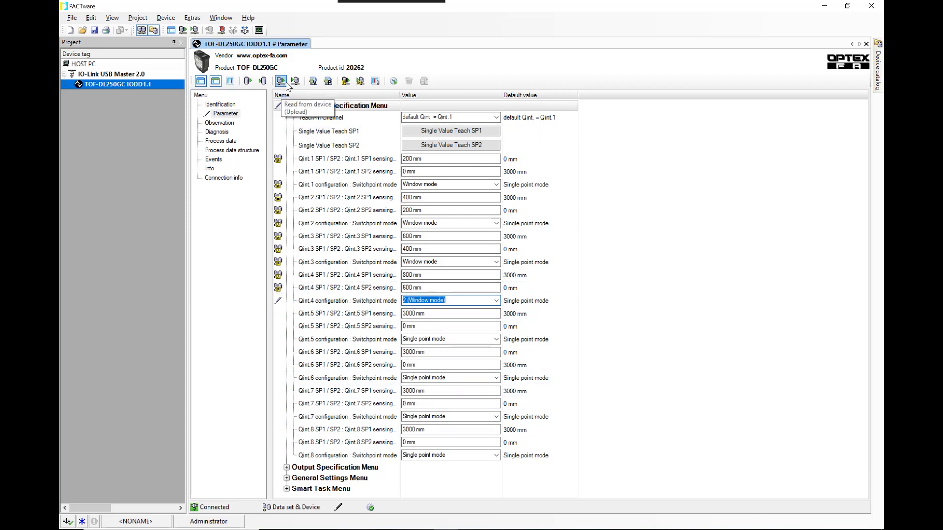
# Write the Qint.1–4 window-mode settings to the TOF-DL250GC sensor.
pyautogui.click(295, 81)
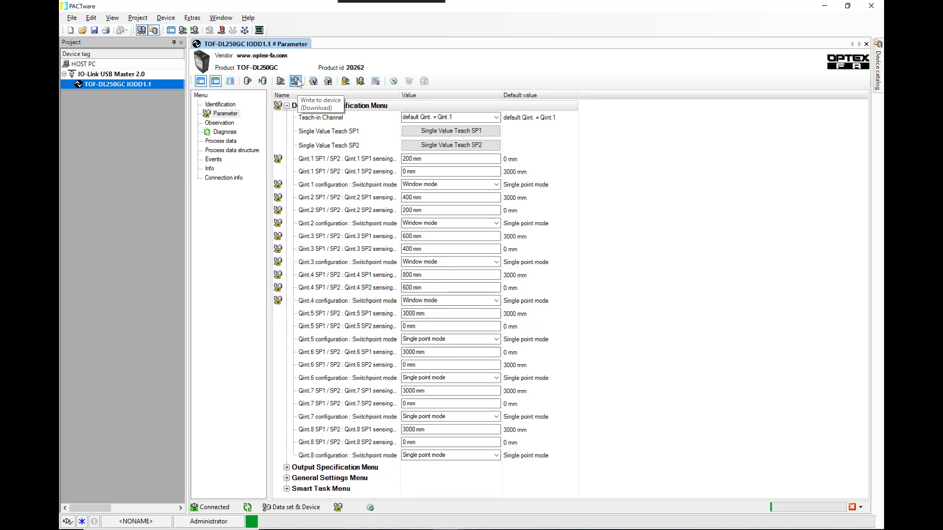
pyautogui.click(296, 80)
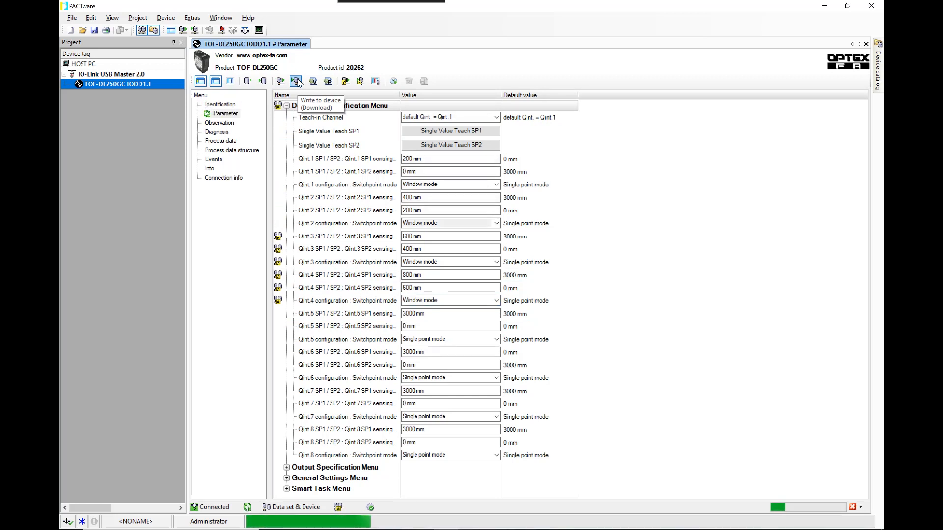
pyautogui.click(297, 81)
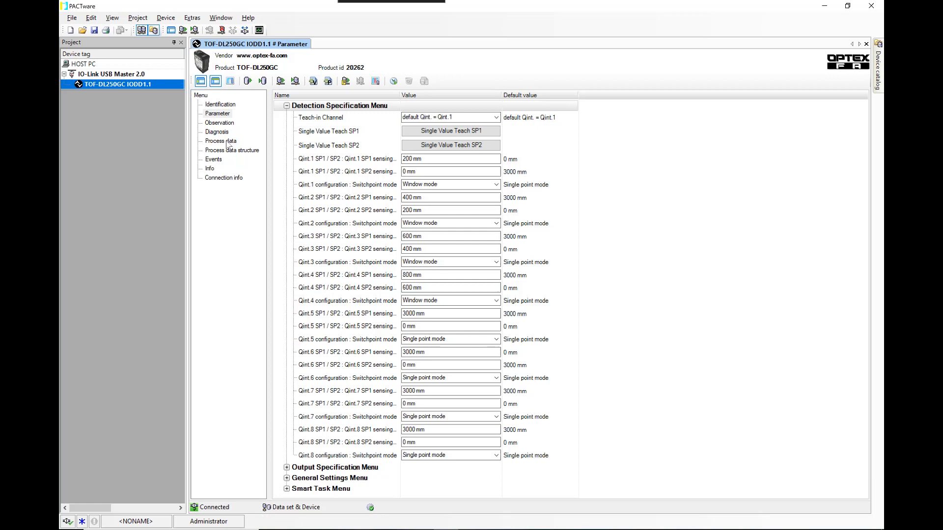
# Show the Process data page and enable cyclic reading of the values.
pyautogui.click(220, 141)
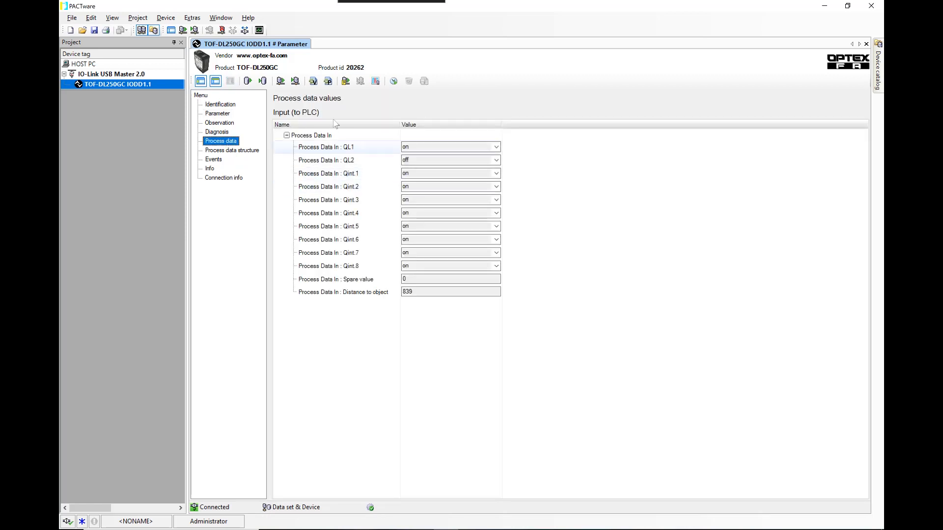
pyautogui.moveTo(327, 81)
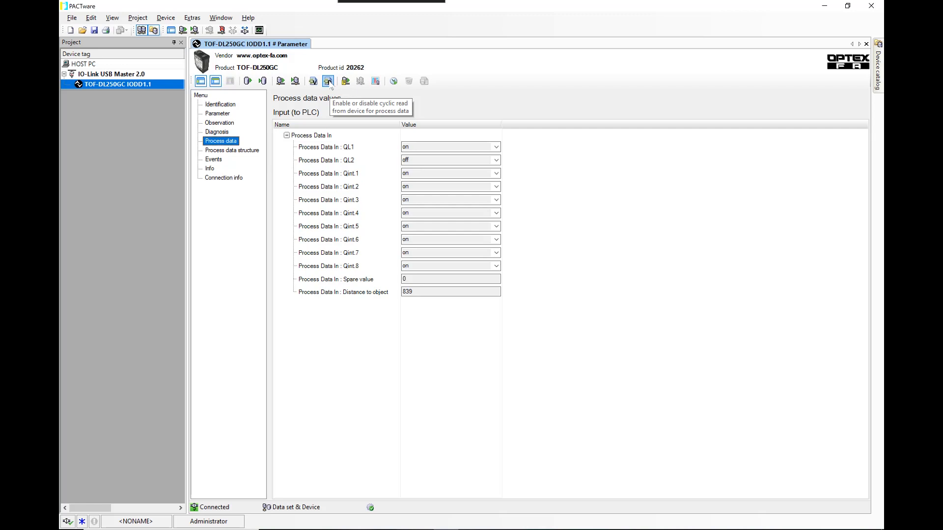
pyautogui.click(328, 80)
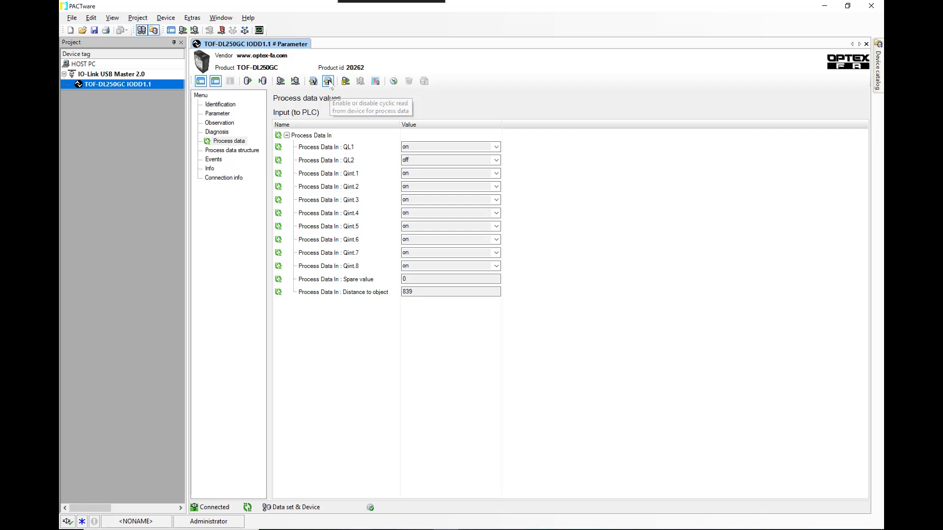
pyautogui.click(327, 81)
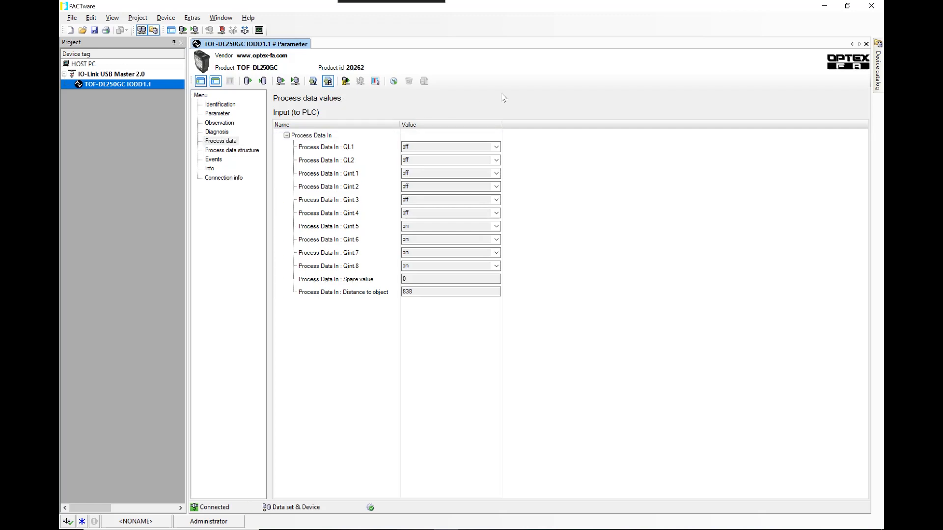